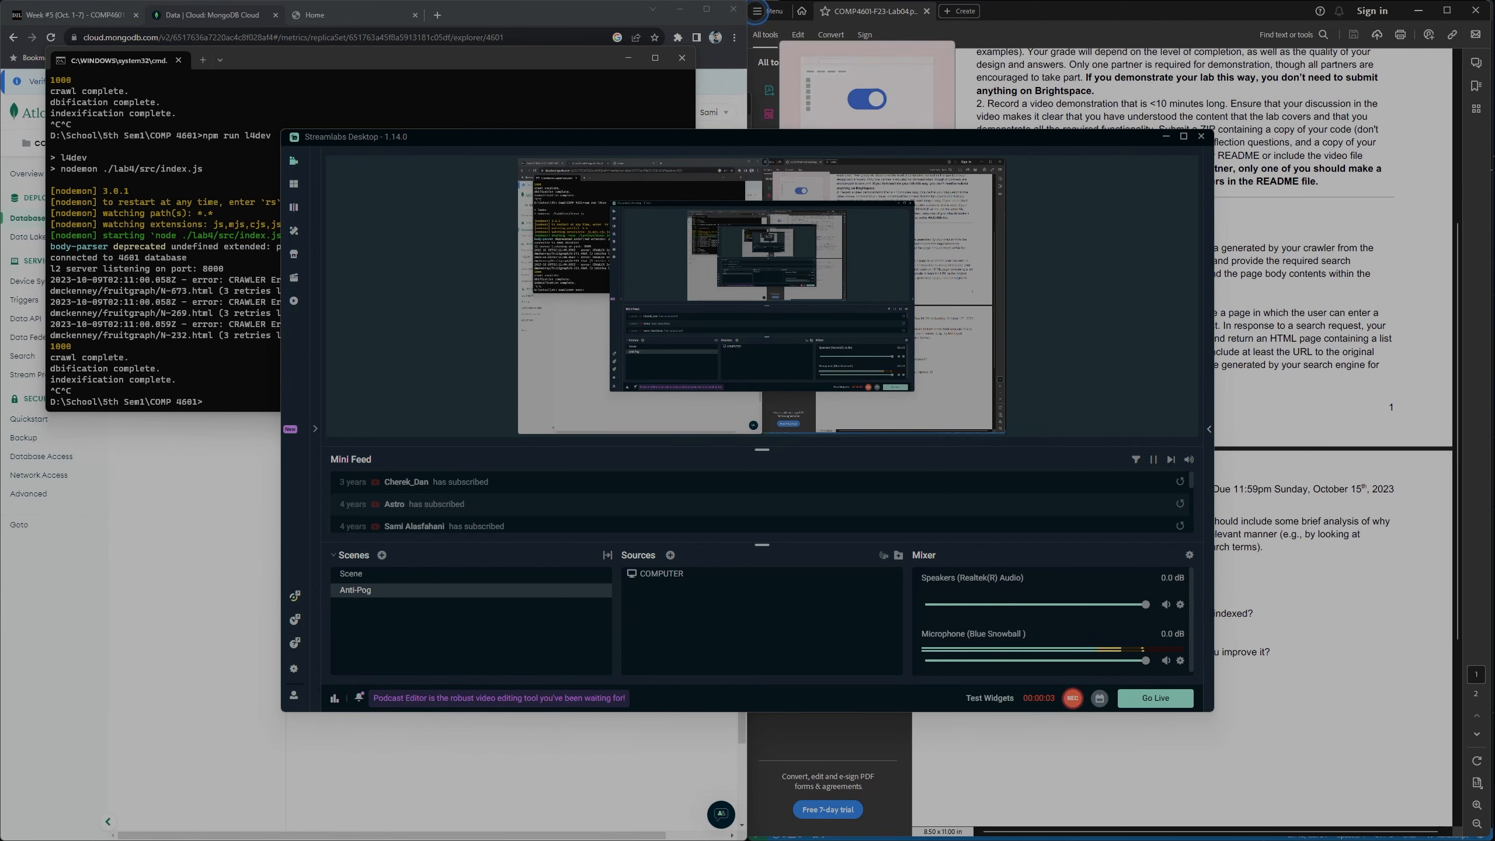
Run npm run l4dev so the lab 4 server crawls, stores and indexes the pages.
{"action": "left_click", "coordinate": [868, 99]}
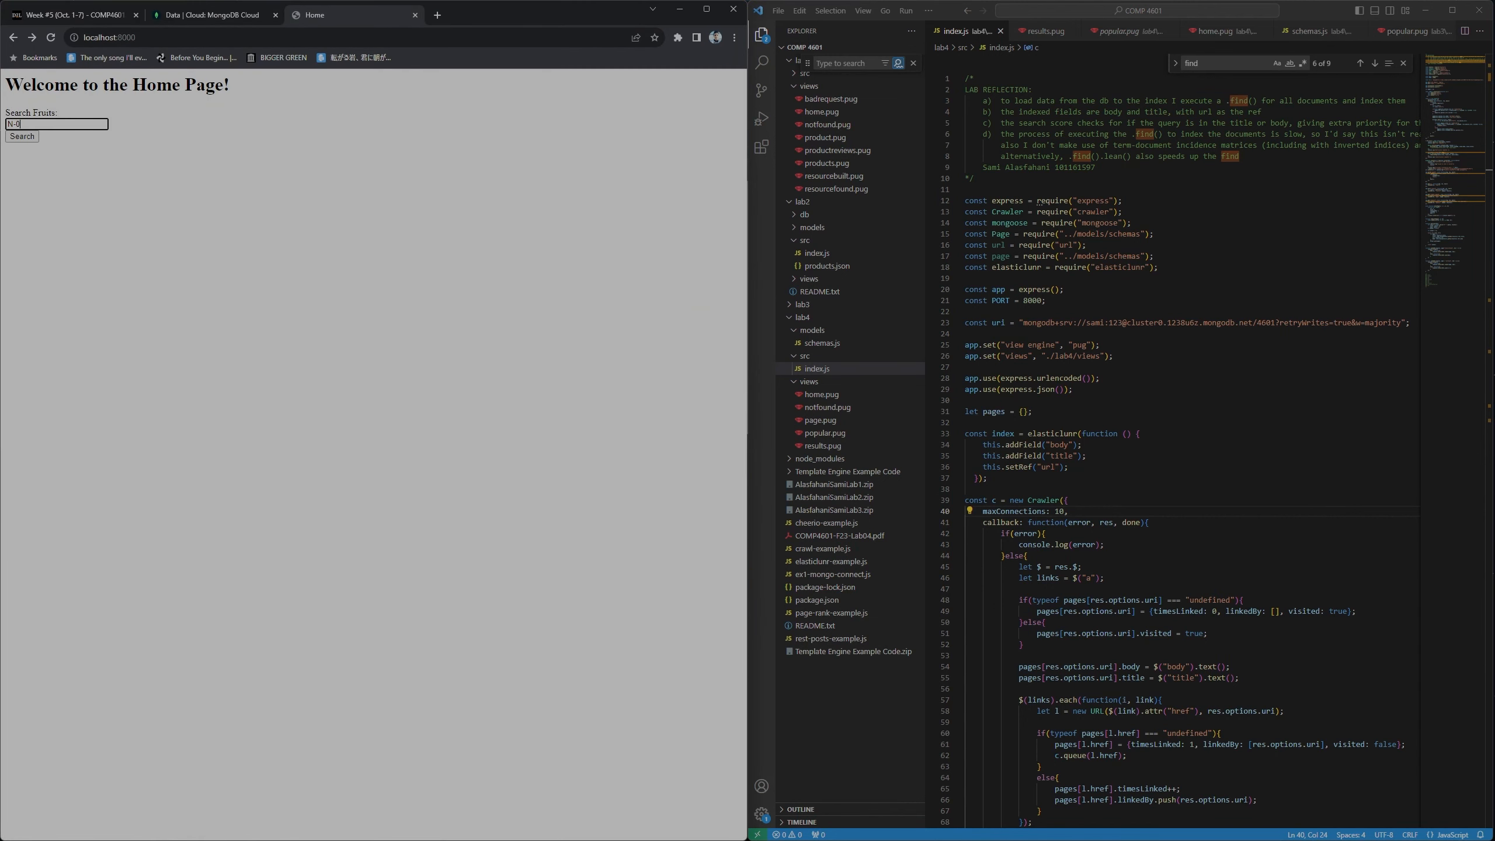
Submit the fruit search and review the ranked results with scores, URLs and body text.
{"action": "left_click", "coordinate": [21, 136]}
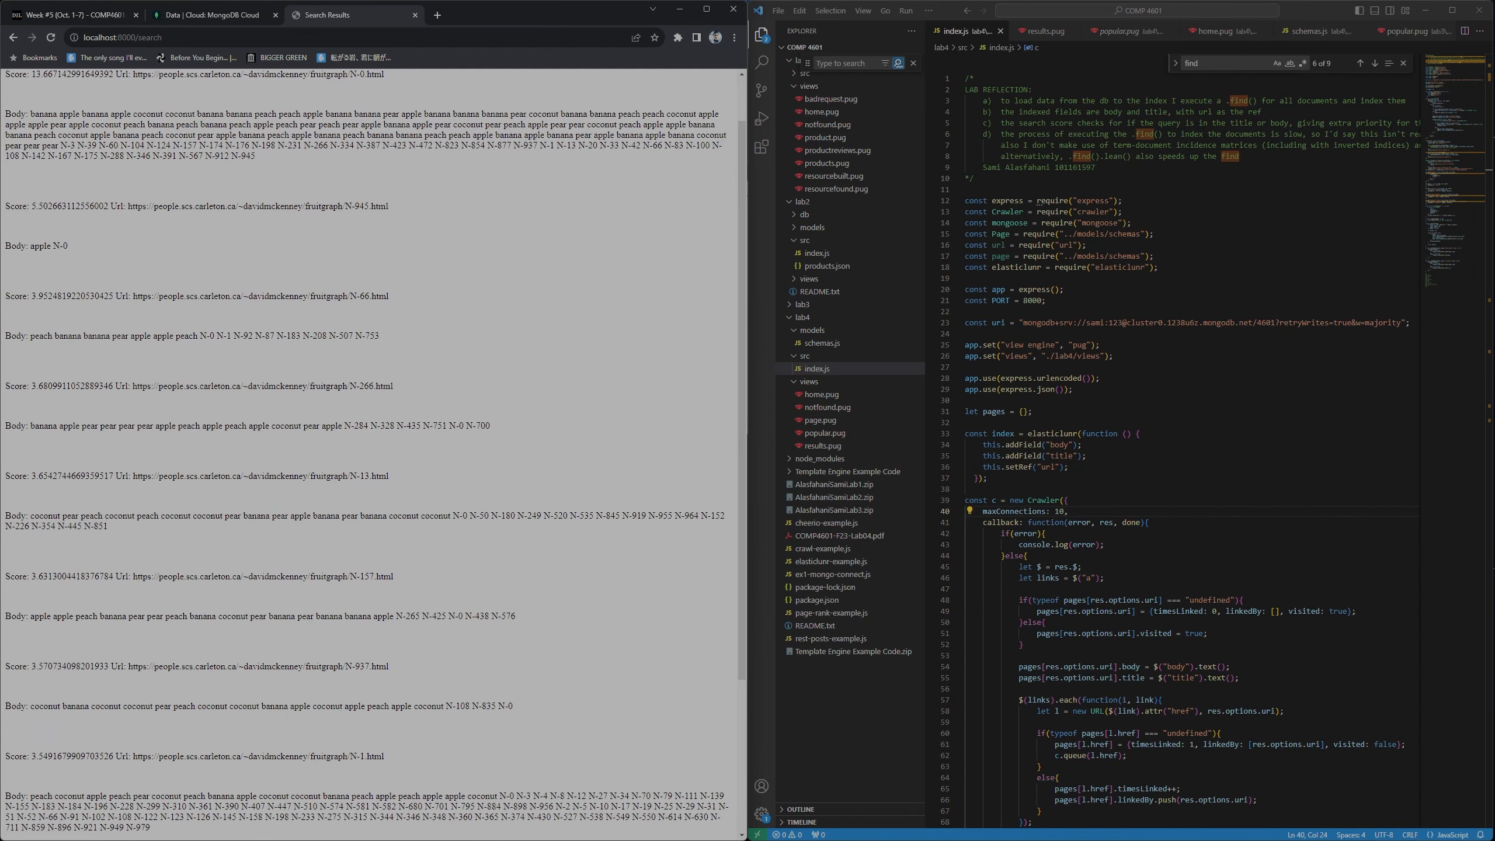
{"action": "scroll", "scroll_direction": "down", "scroll_amount": 3}
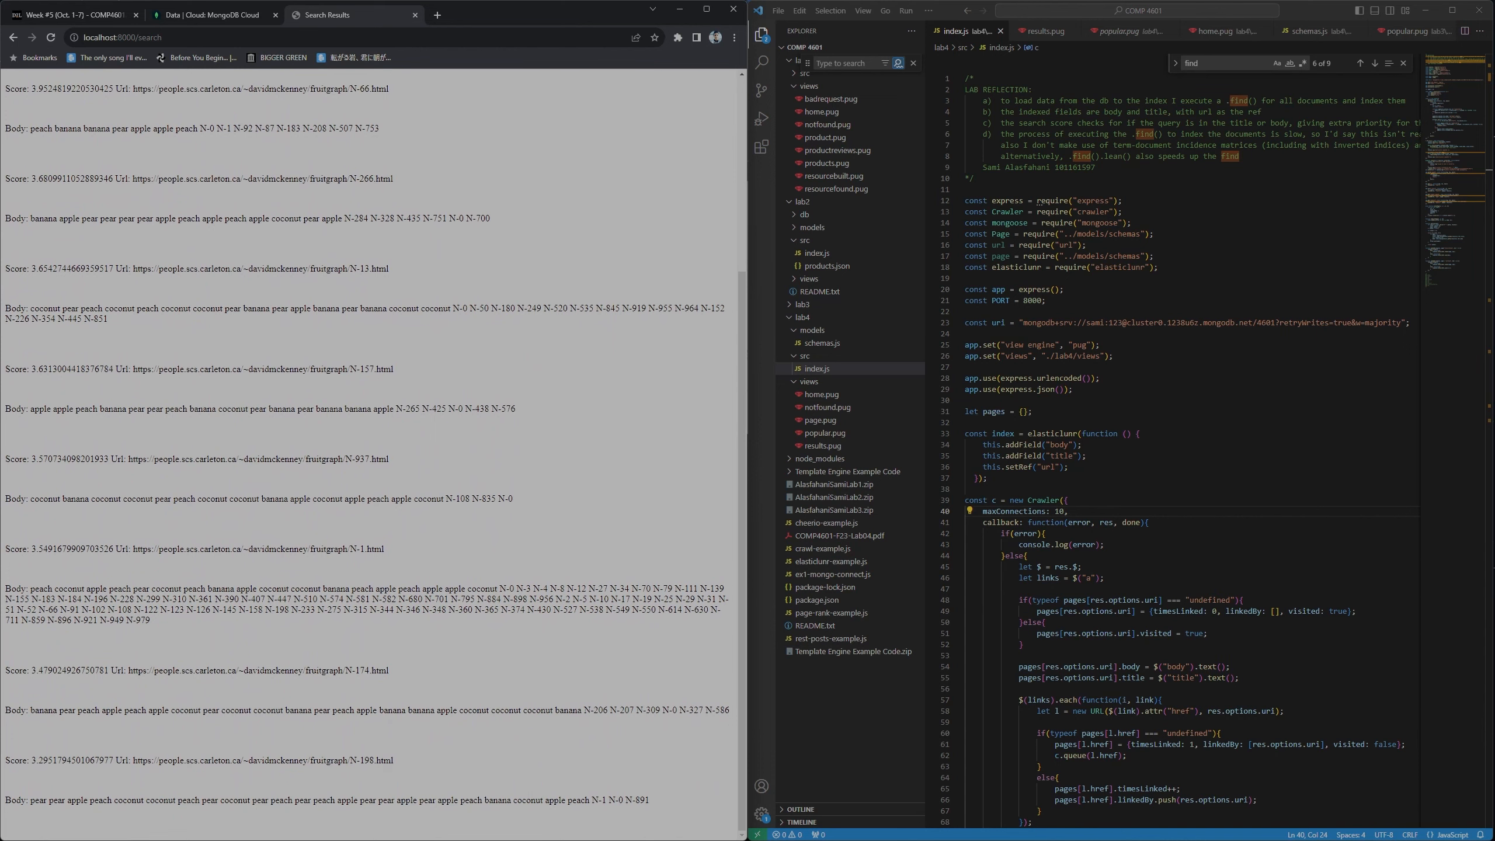
{"action": "scroll", "scroll_direction": "up", "scroll_amount": 3}
{"action": "type", "text": "S"}
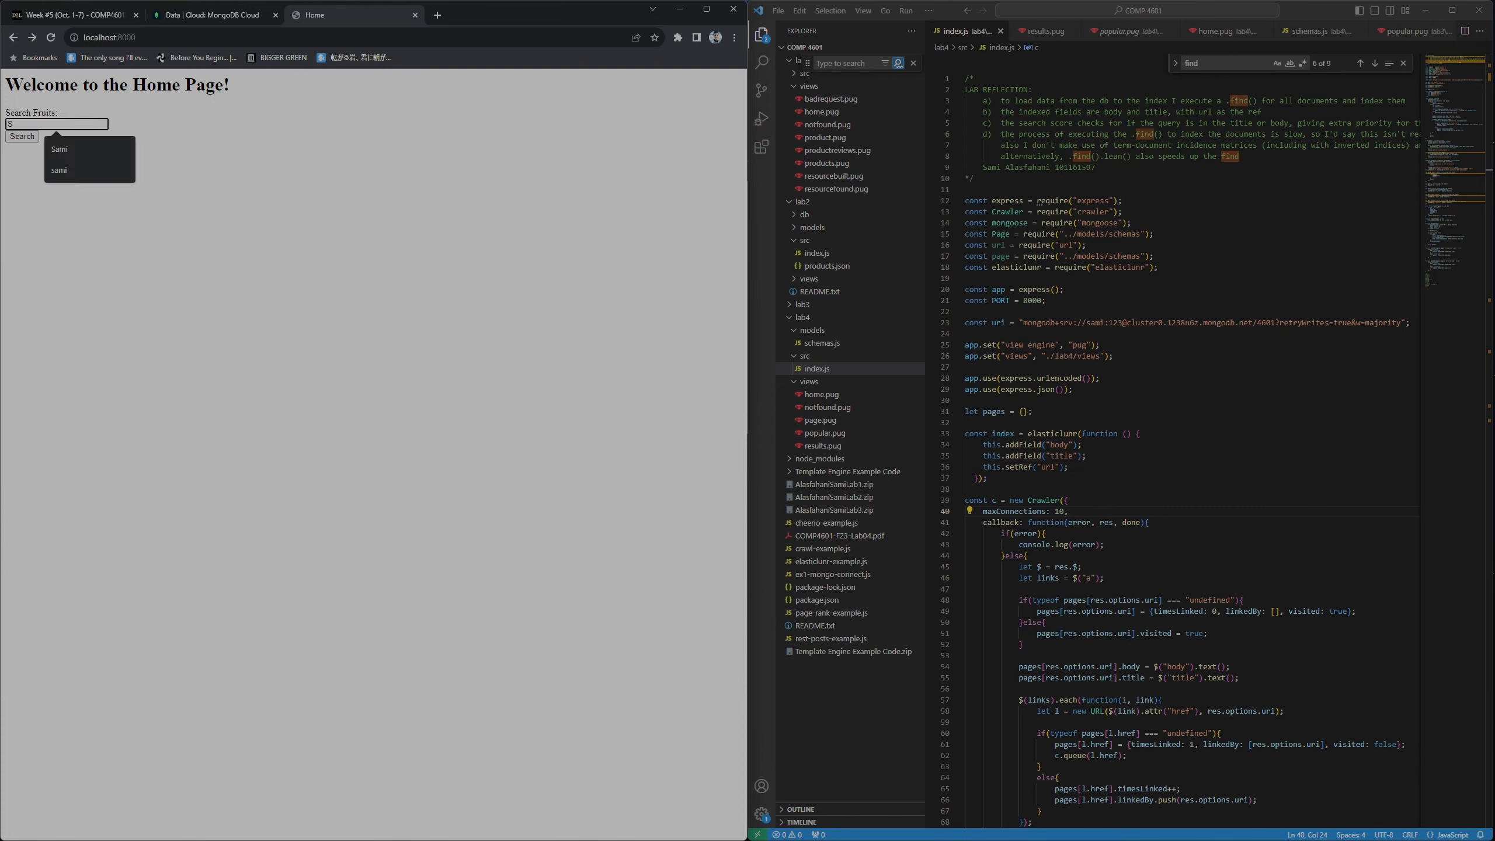
Submit a second fruit search and review its ranked results topped by the peach-coconut page.
{"action": "left_click", "coordinate": [21, 137]}
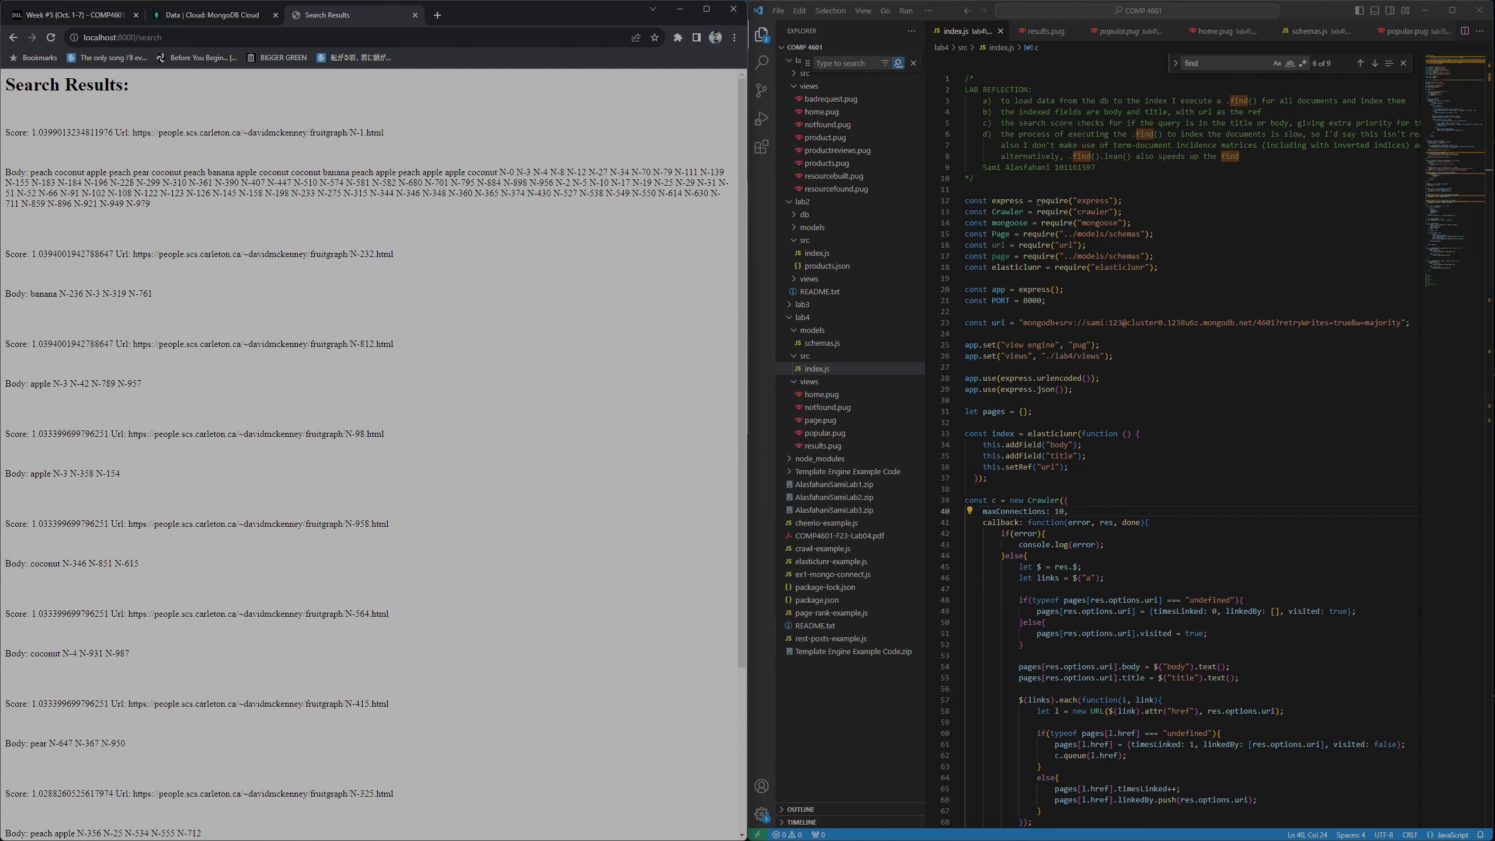
{"action": "scroll", "scroll_direction": "down", "scroll_amount": 3}
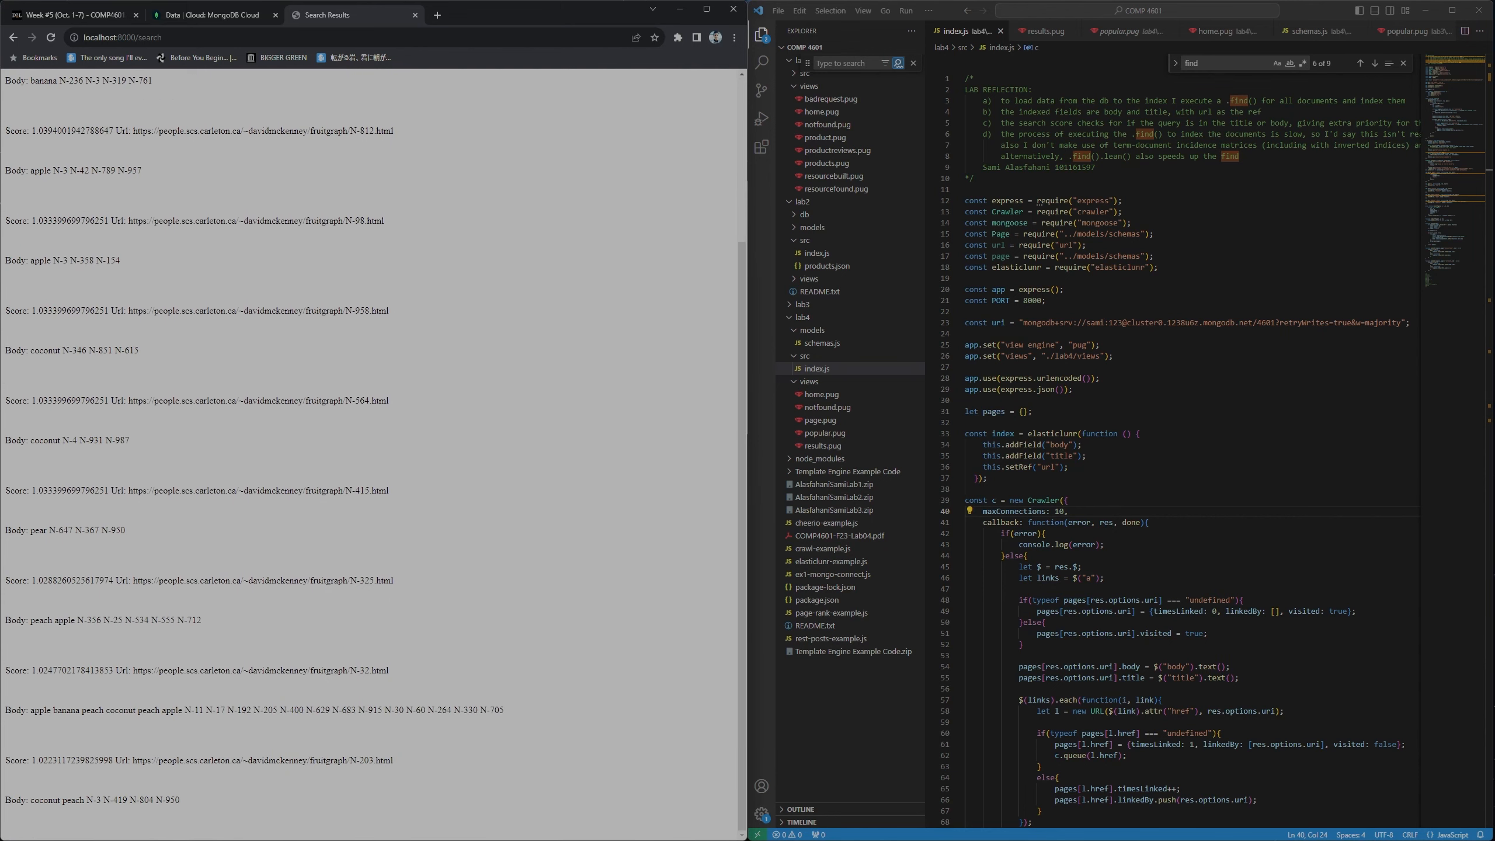
{"action": "scroll", "scroll_direction": "up", "scroll_amount": 3}
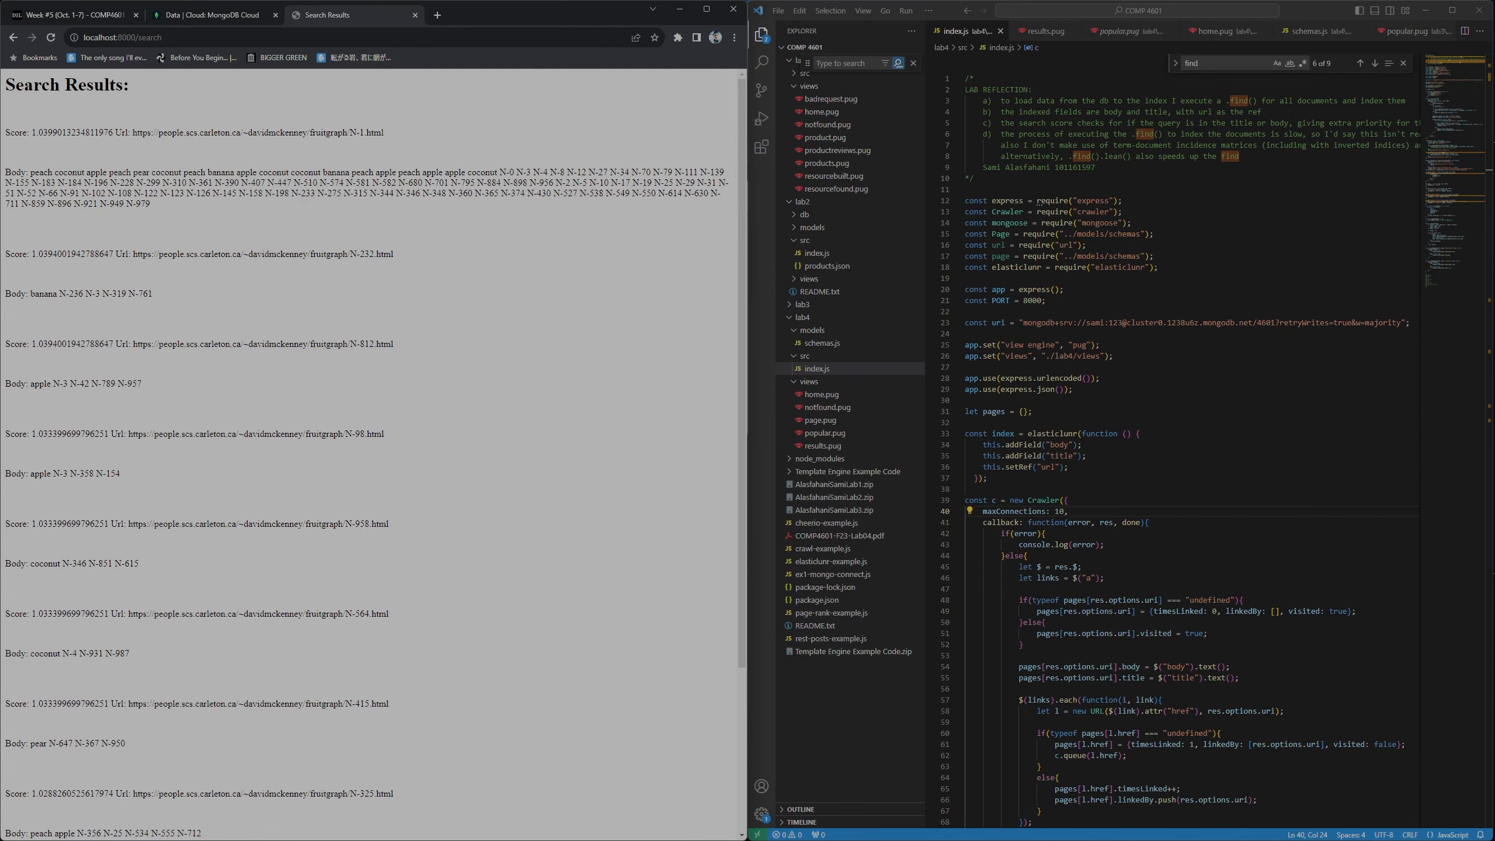
{"action": "scroll", "scroll_direction": "down", "scroll_amount": 3}
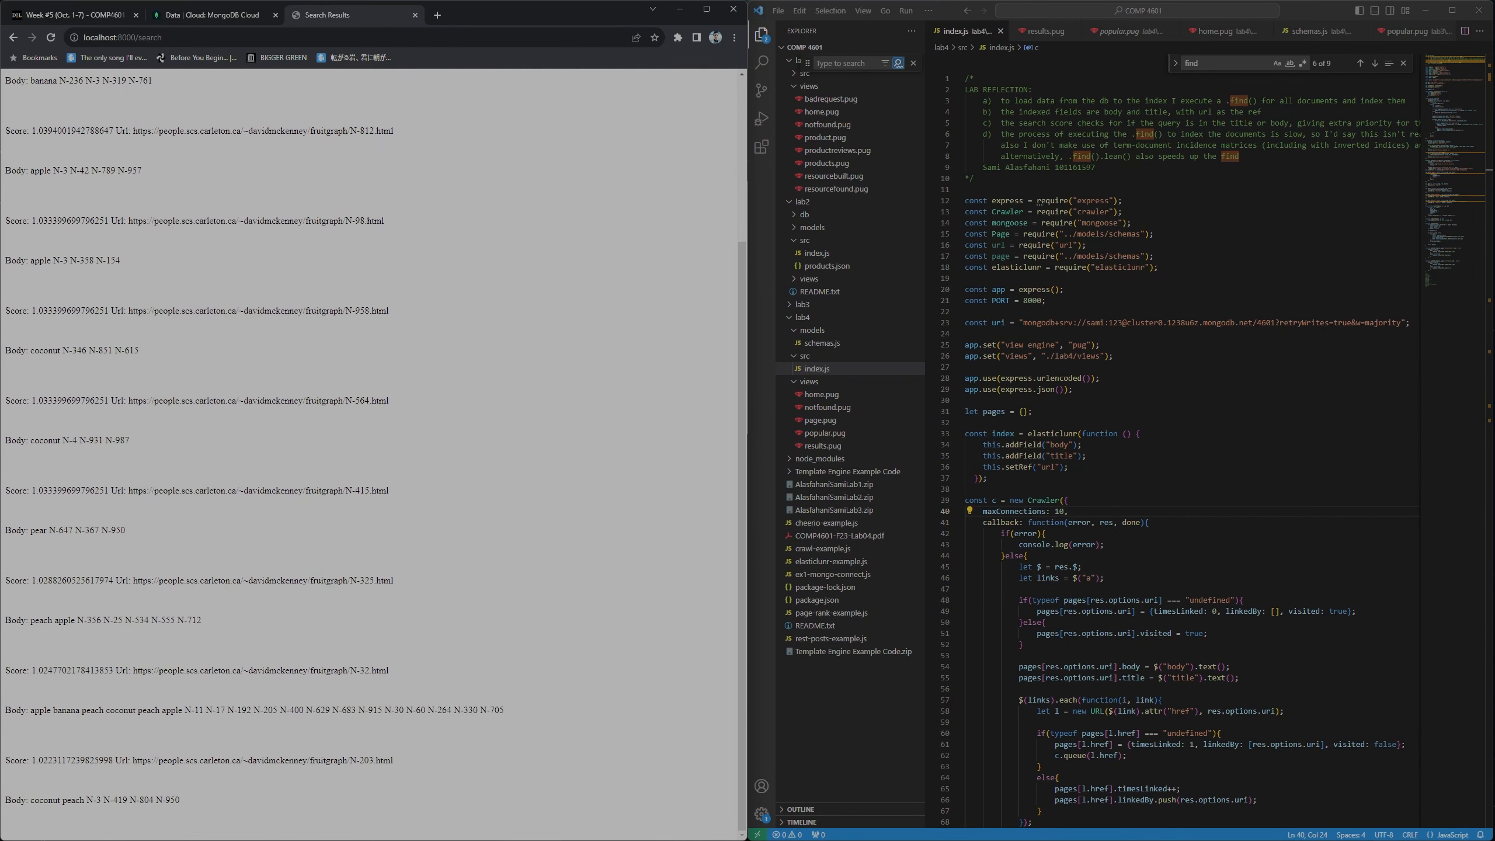
{"action": "scroll", "scroll_direction": "up", "scroll_amount": 3}
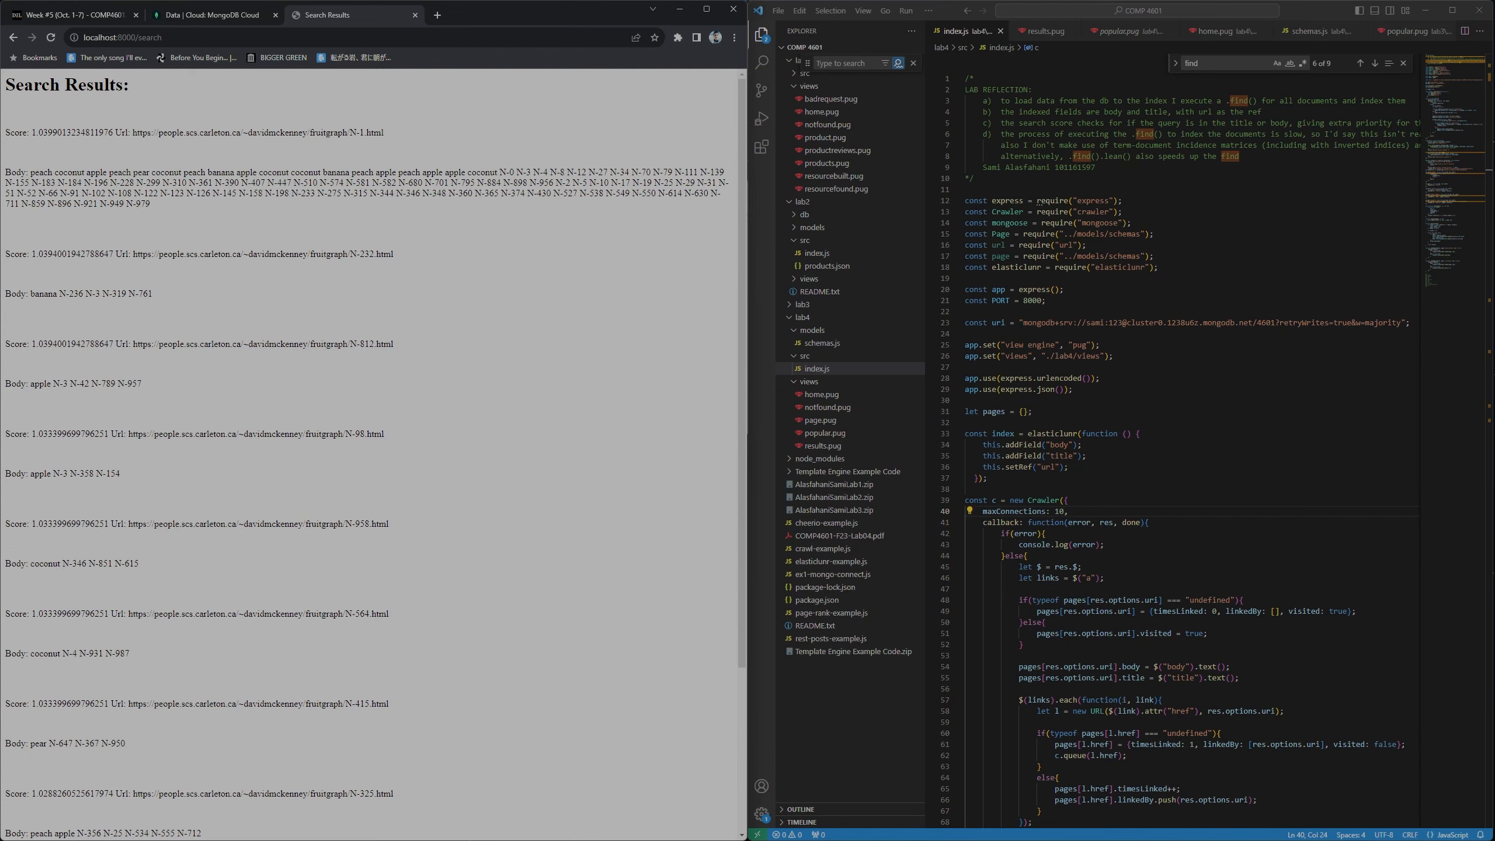
Show the crawled fruit documents in the Atlas 4601.pages collection, then return to the search home page.
{"action": "left_click", "coordinate": [206, 14]}
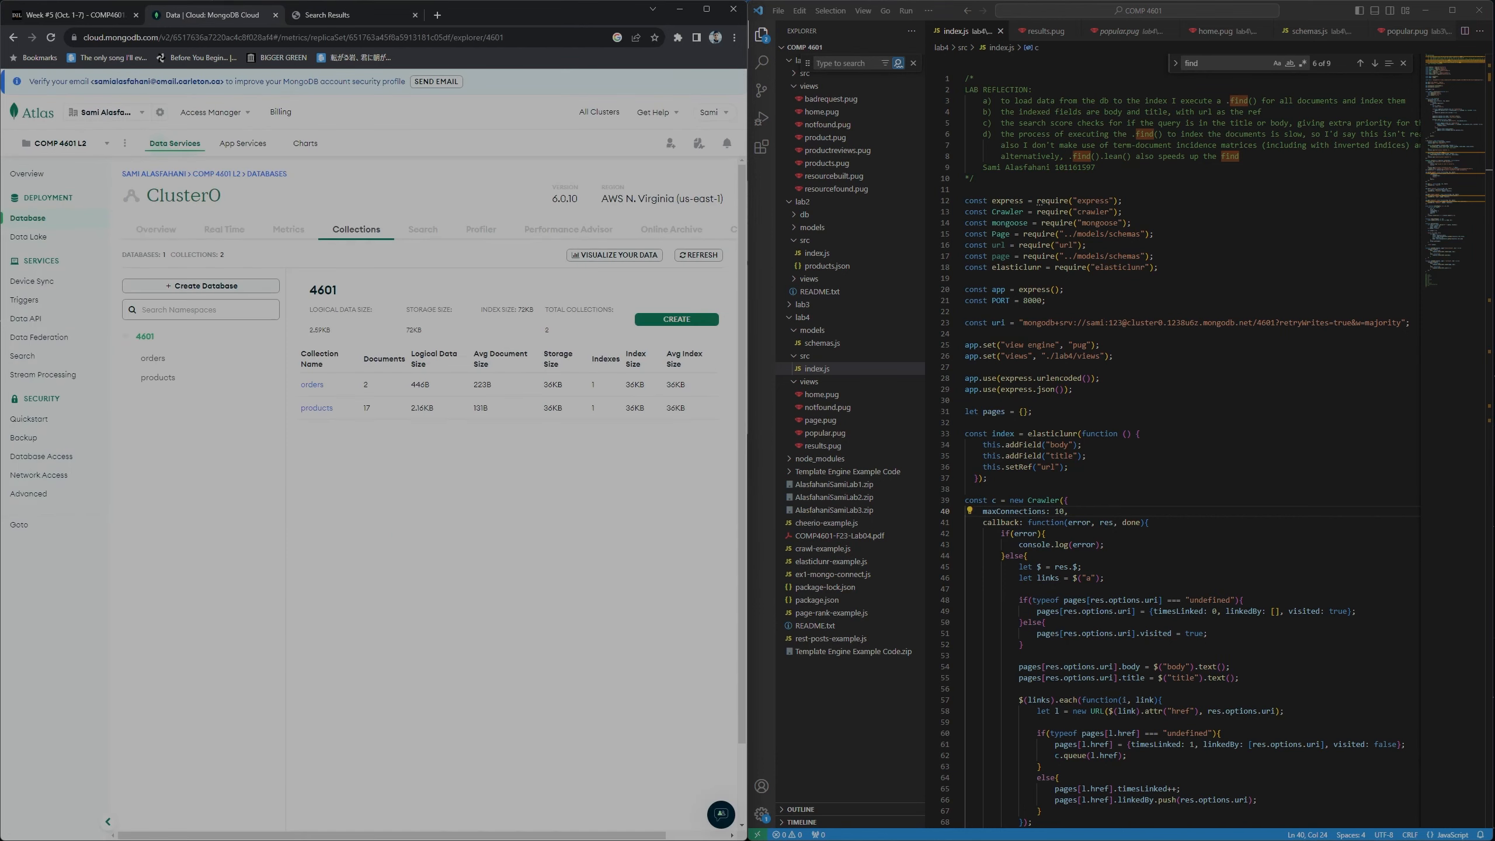
{"action": "left_click", "coordinate": [698, 255]}
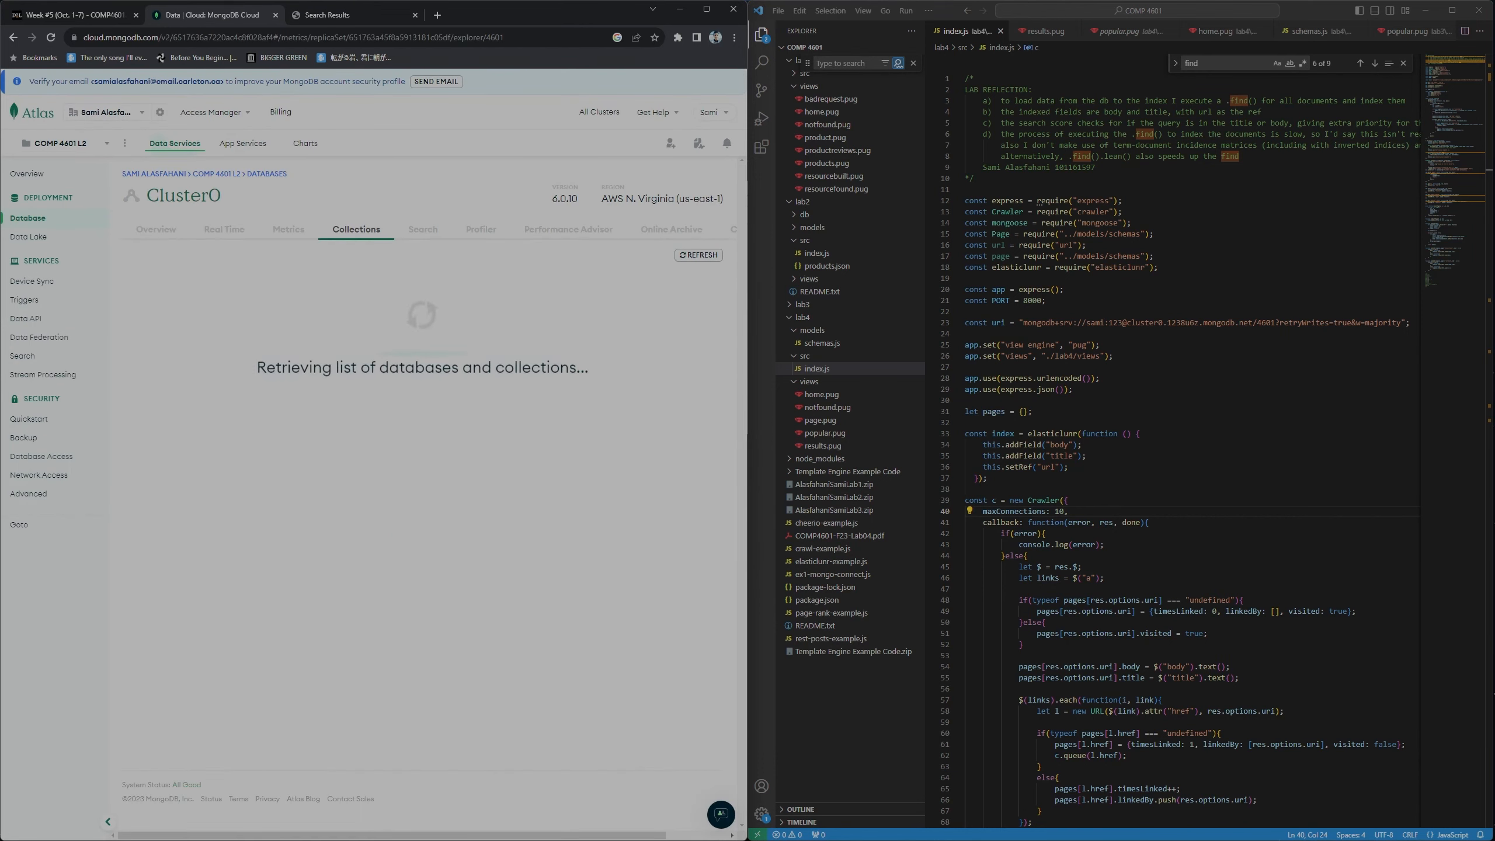
{"action": "left_click", "coordinate": [154, 377]}
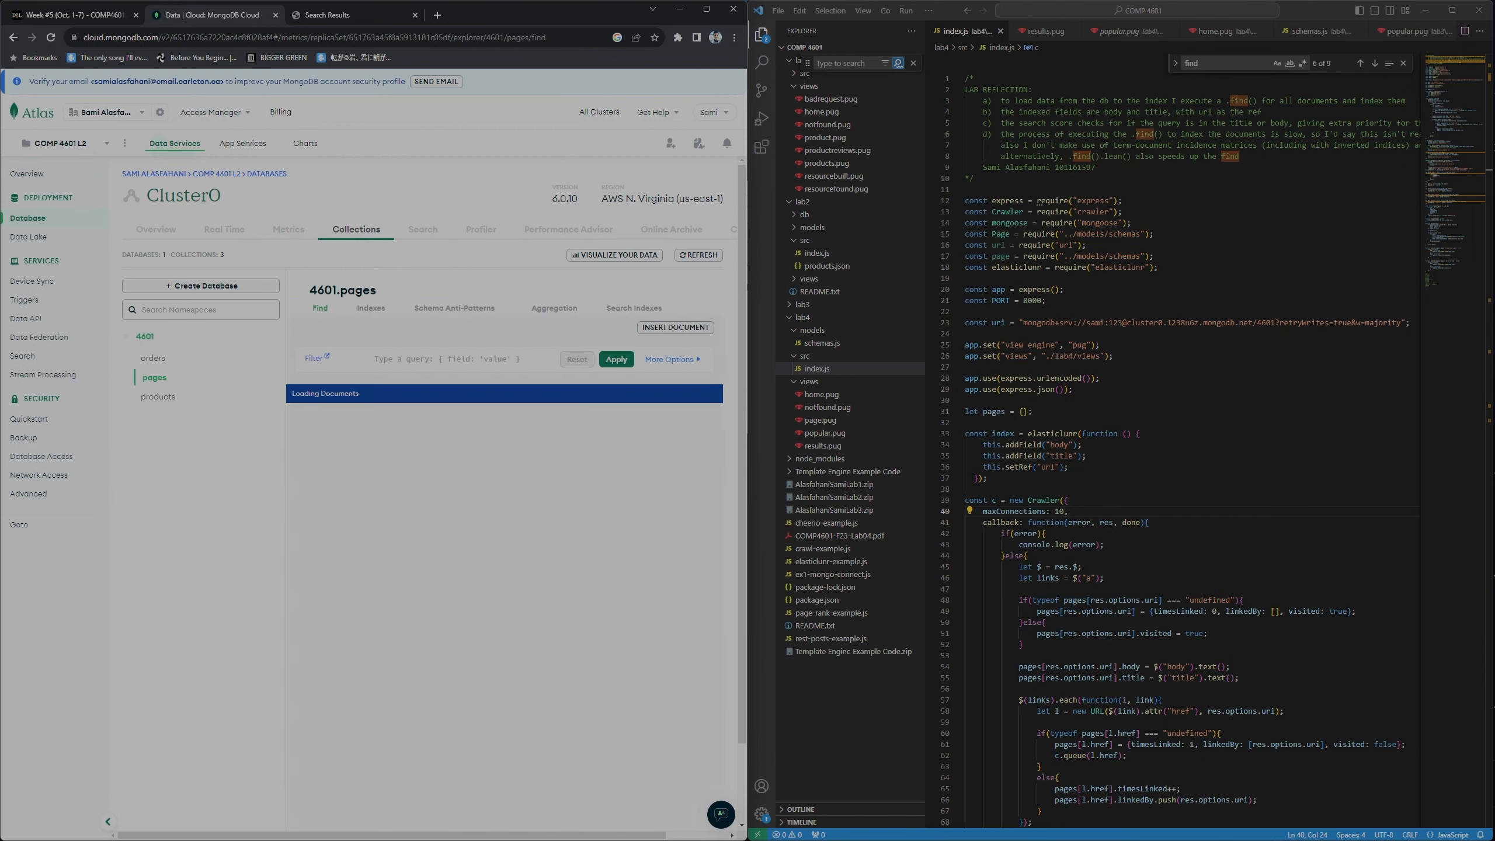
{"action": "left_click", "coordinate": [615, 360]}
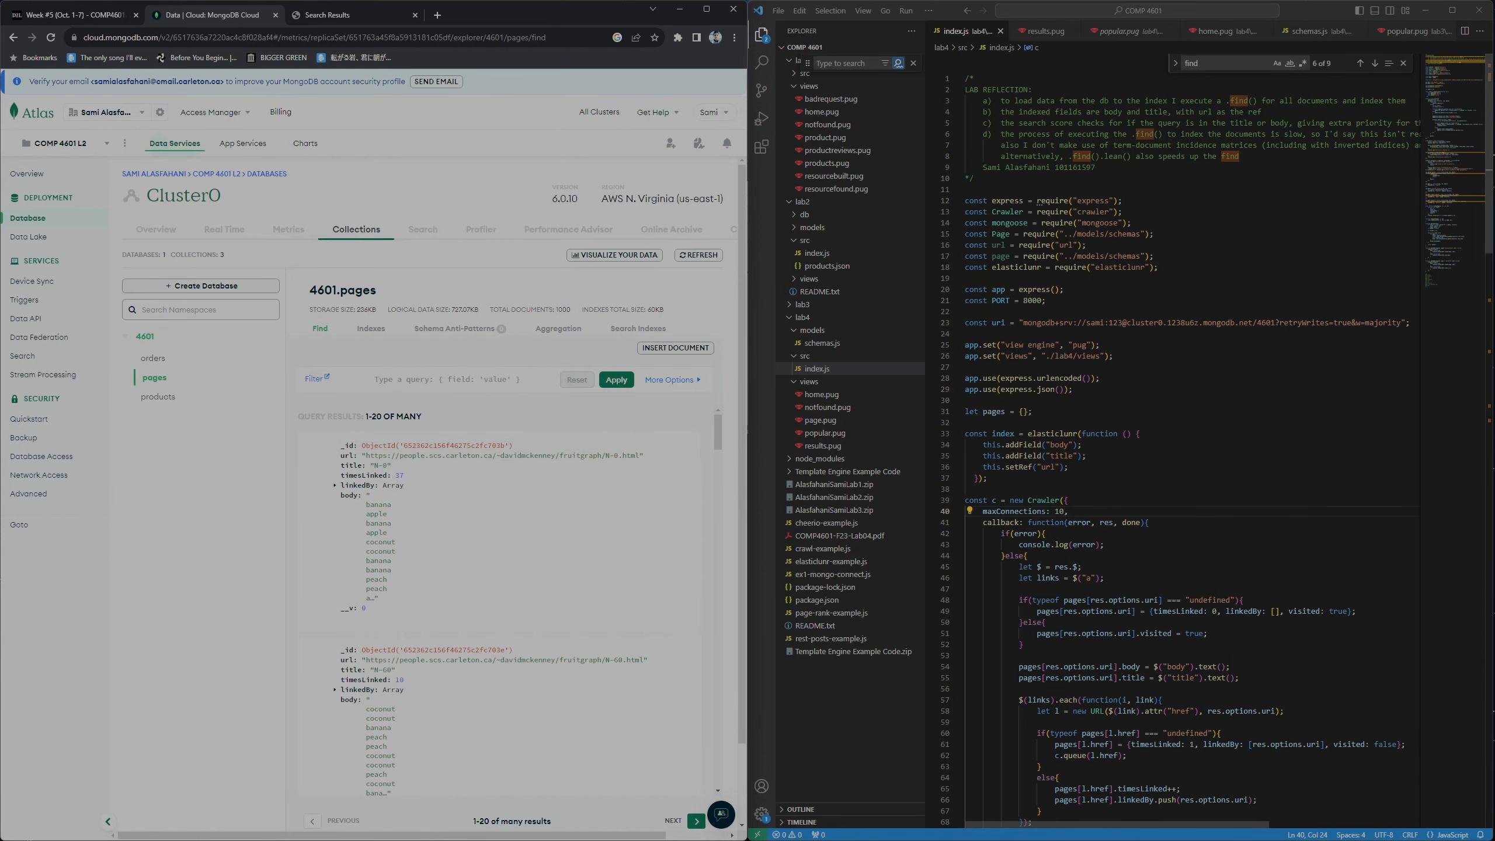
{"action": "left_click", "coordinate": [1145, 522]}
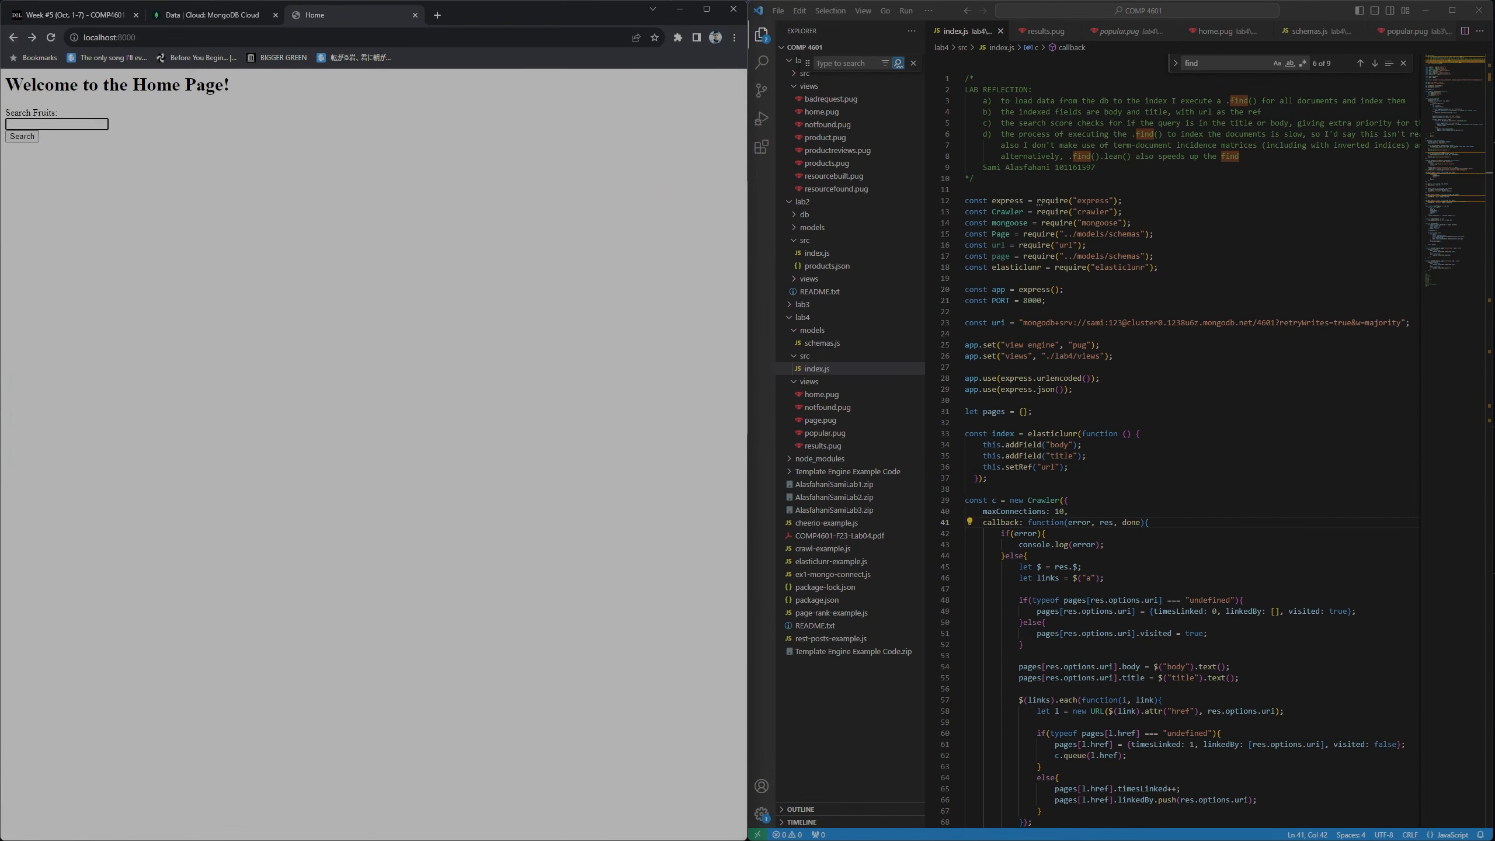
Search for 'apple' and review the ranked results led by the N-945, N-516 and N-940 pages.
{"action": "type", "text": "APPLE"}
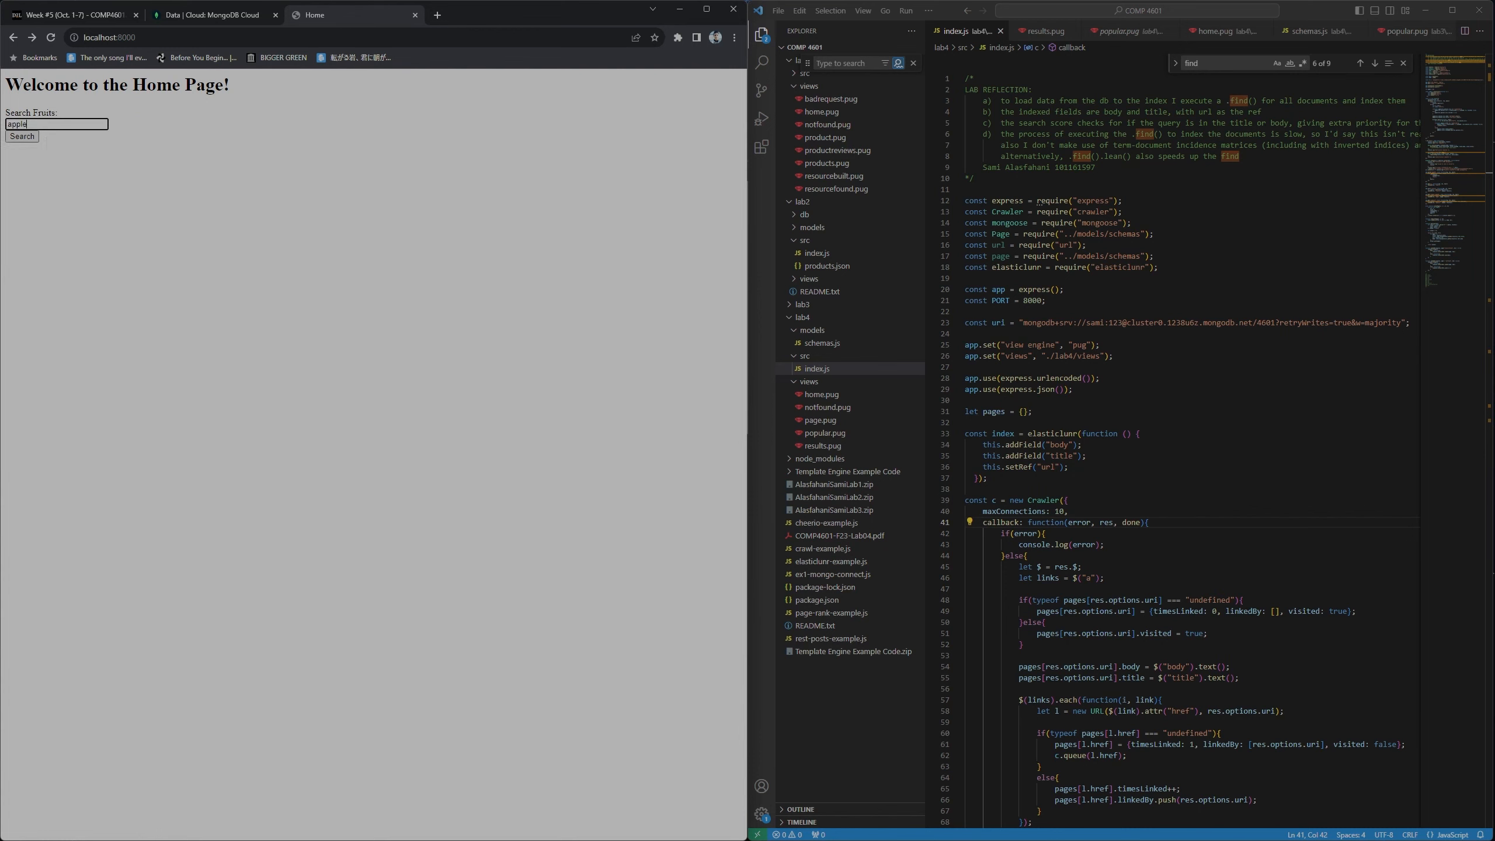
{"action": "left_click", "coordinate": [21, 137]}
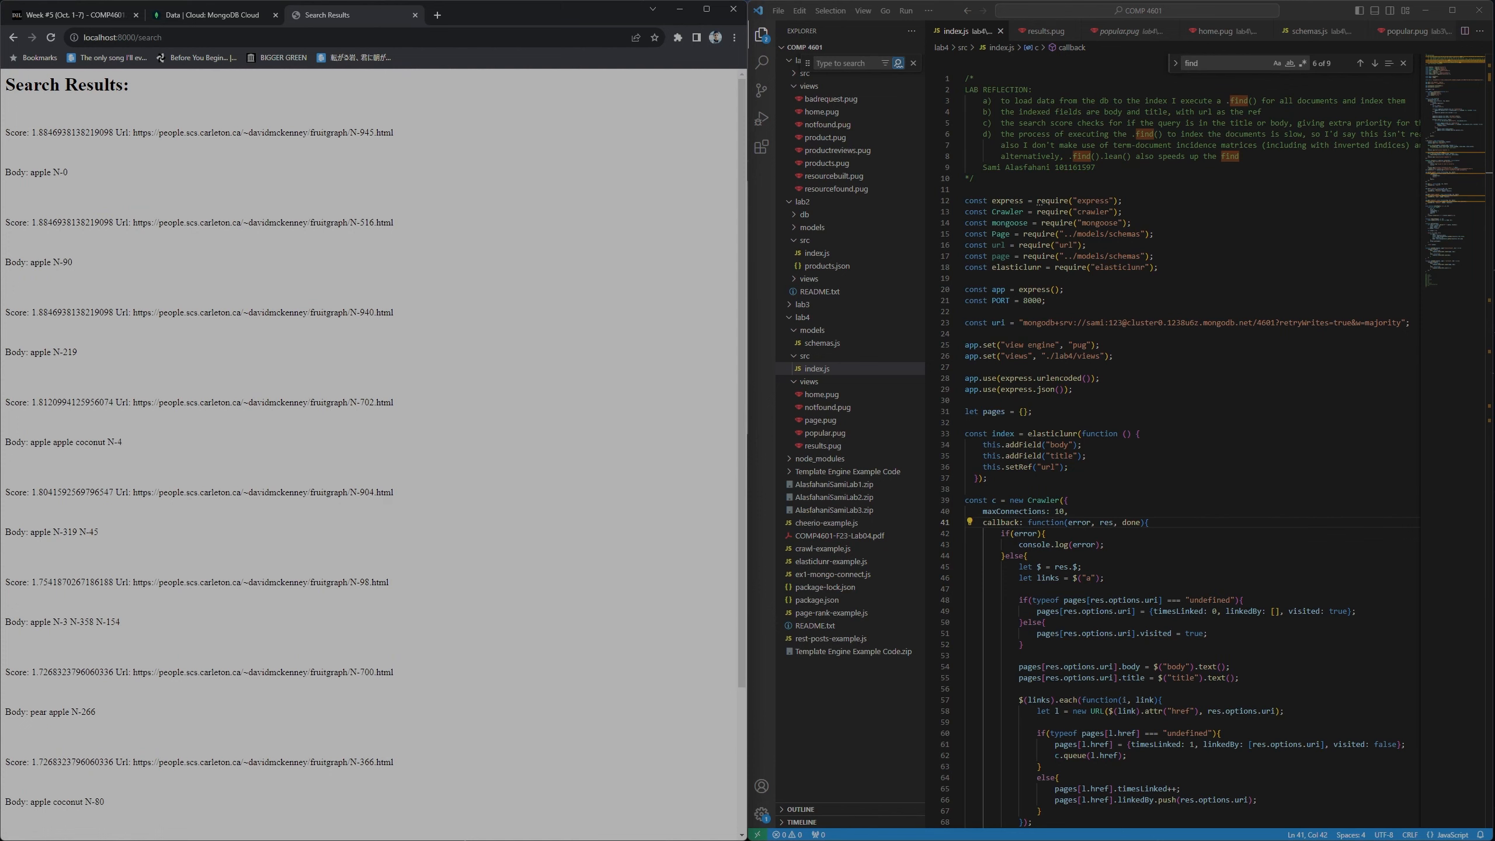
{"action": "scroll", "scroll_direction": "down", "scroll_amount": 3}
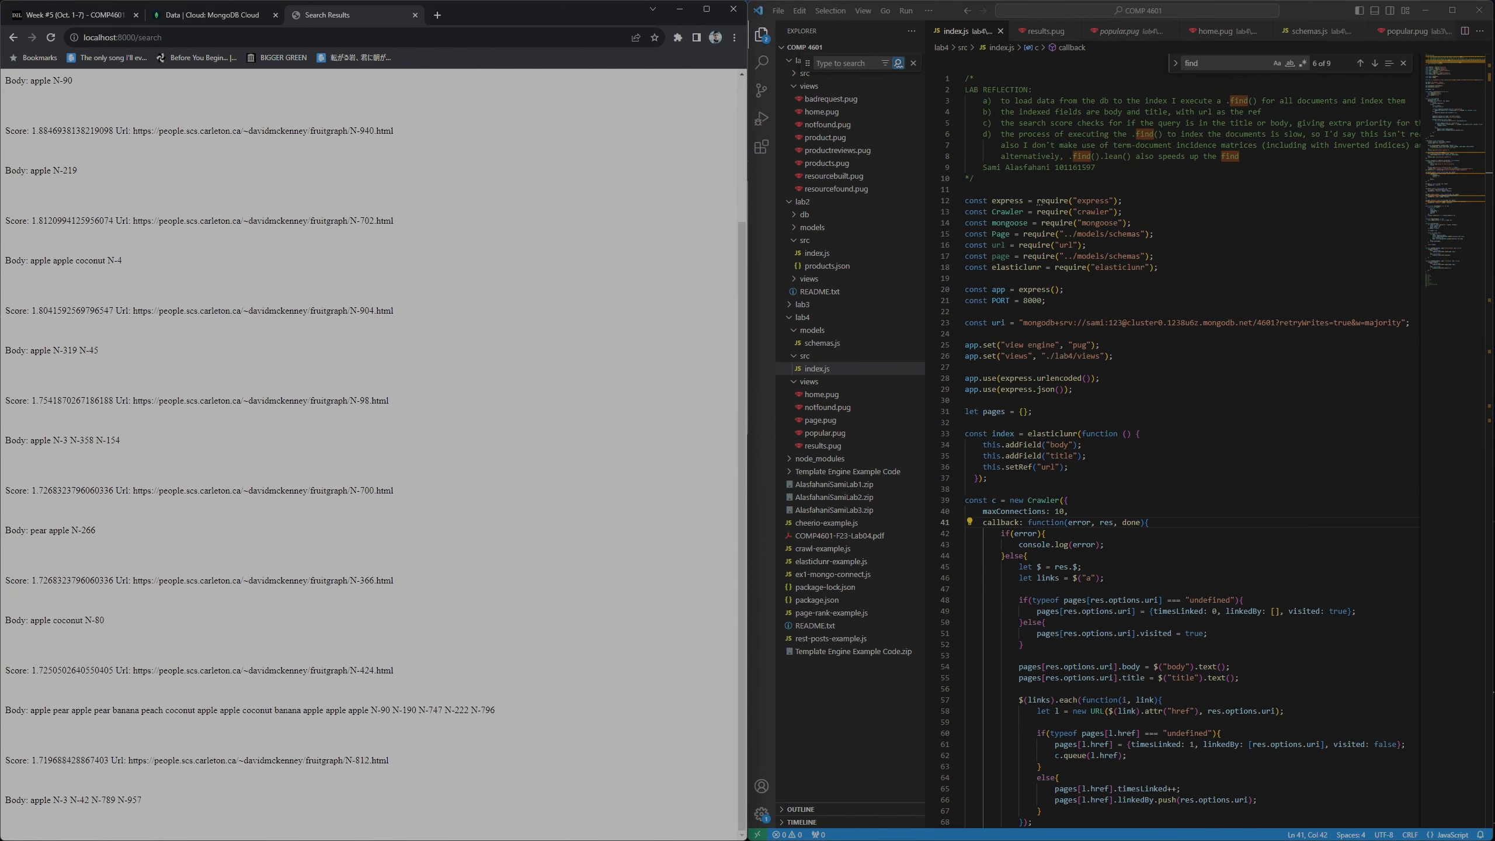
{"action": "scroll", "scroll_direction": "up", "scroll_amount": 3}
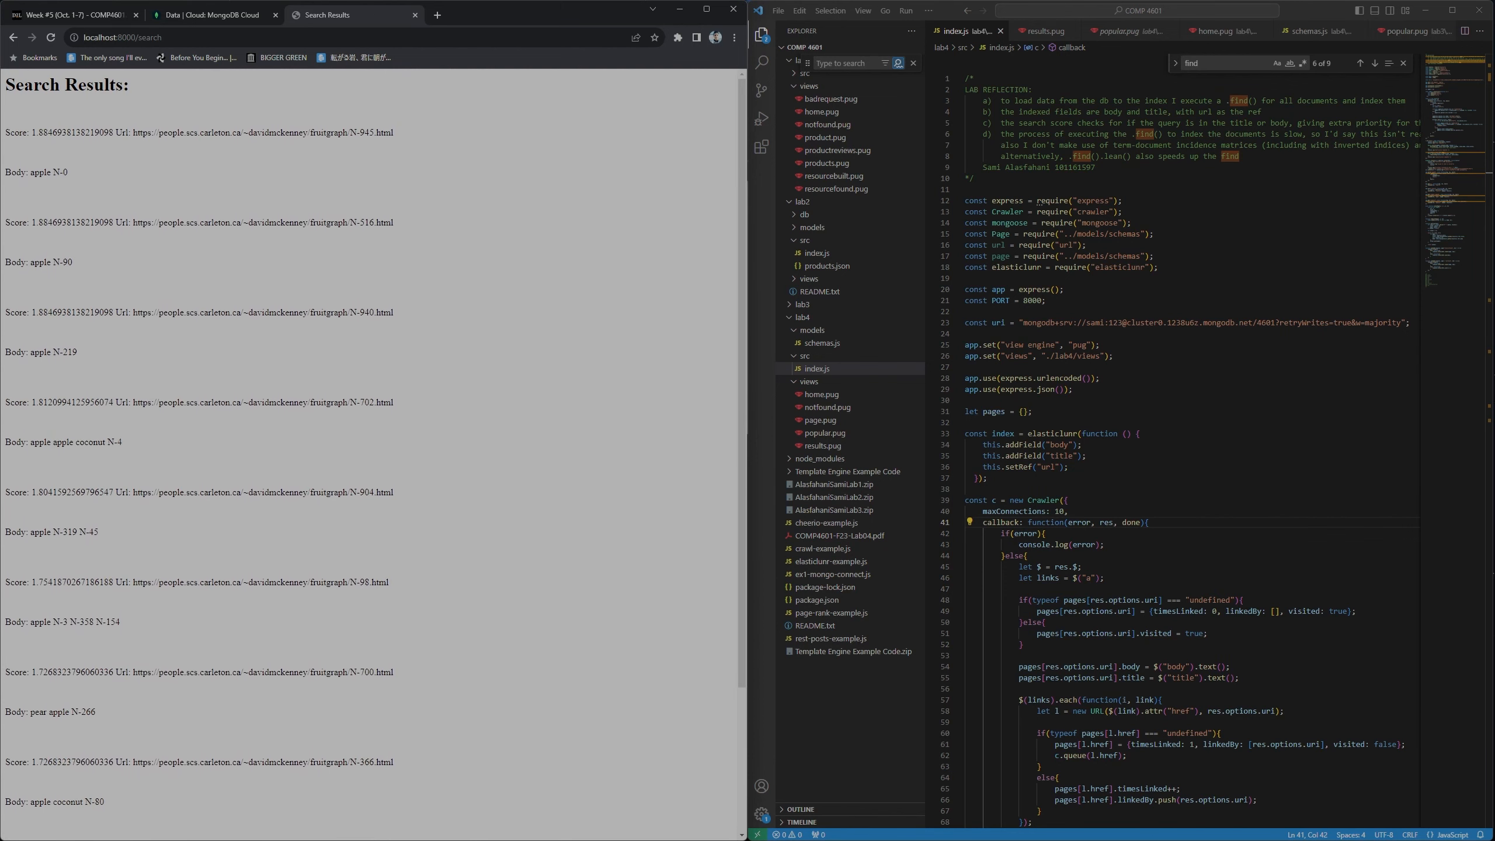
{"action": "scroll", "scroll_direction": "down", "scroll_amount": 3}
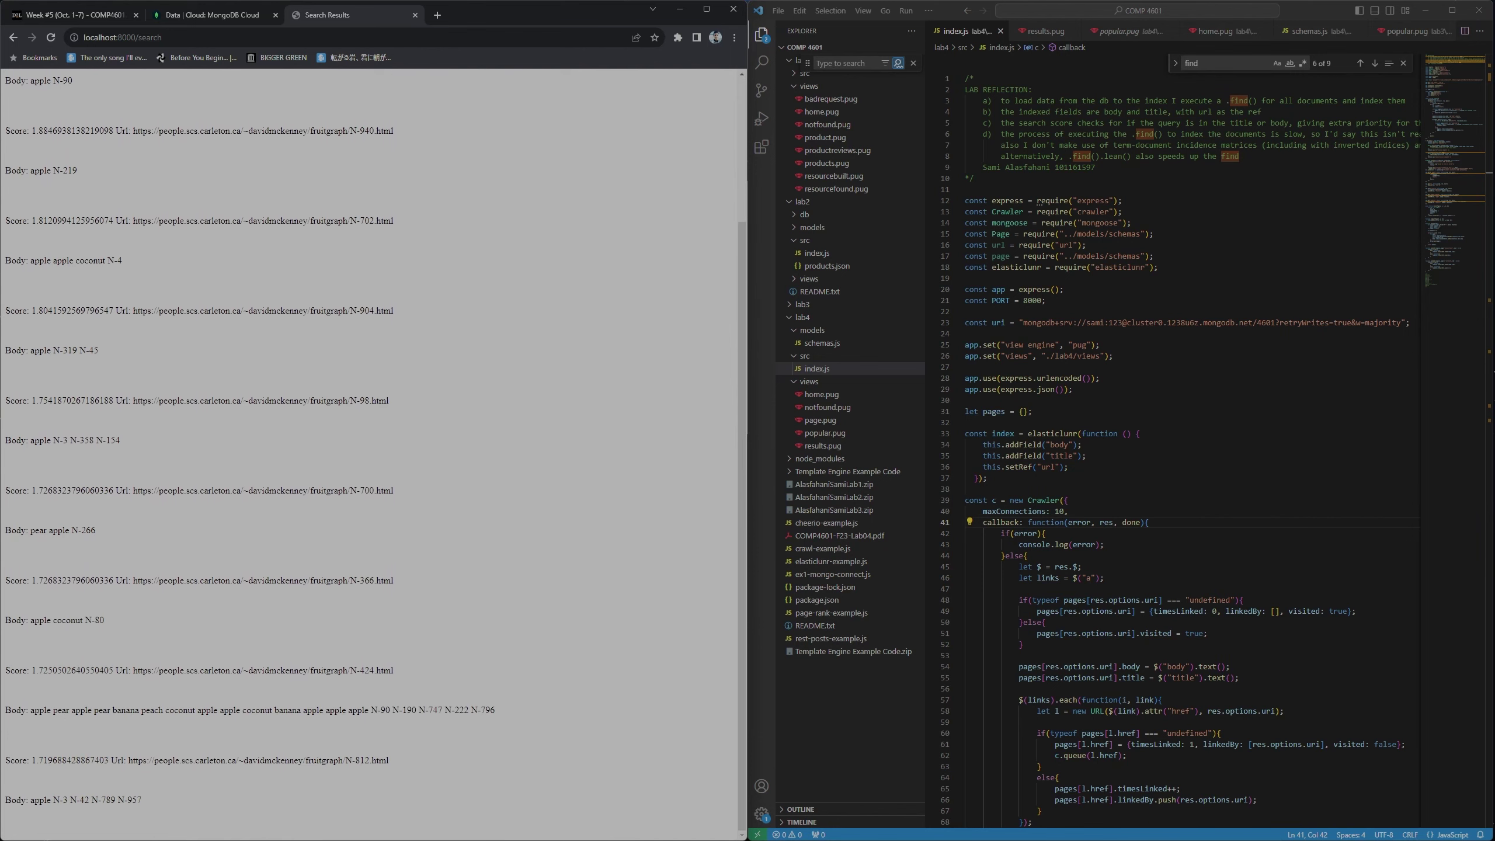
{"action": "scroll", "scroll_direction": "up", "scroll_amount": 3}
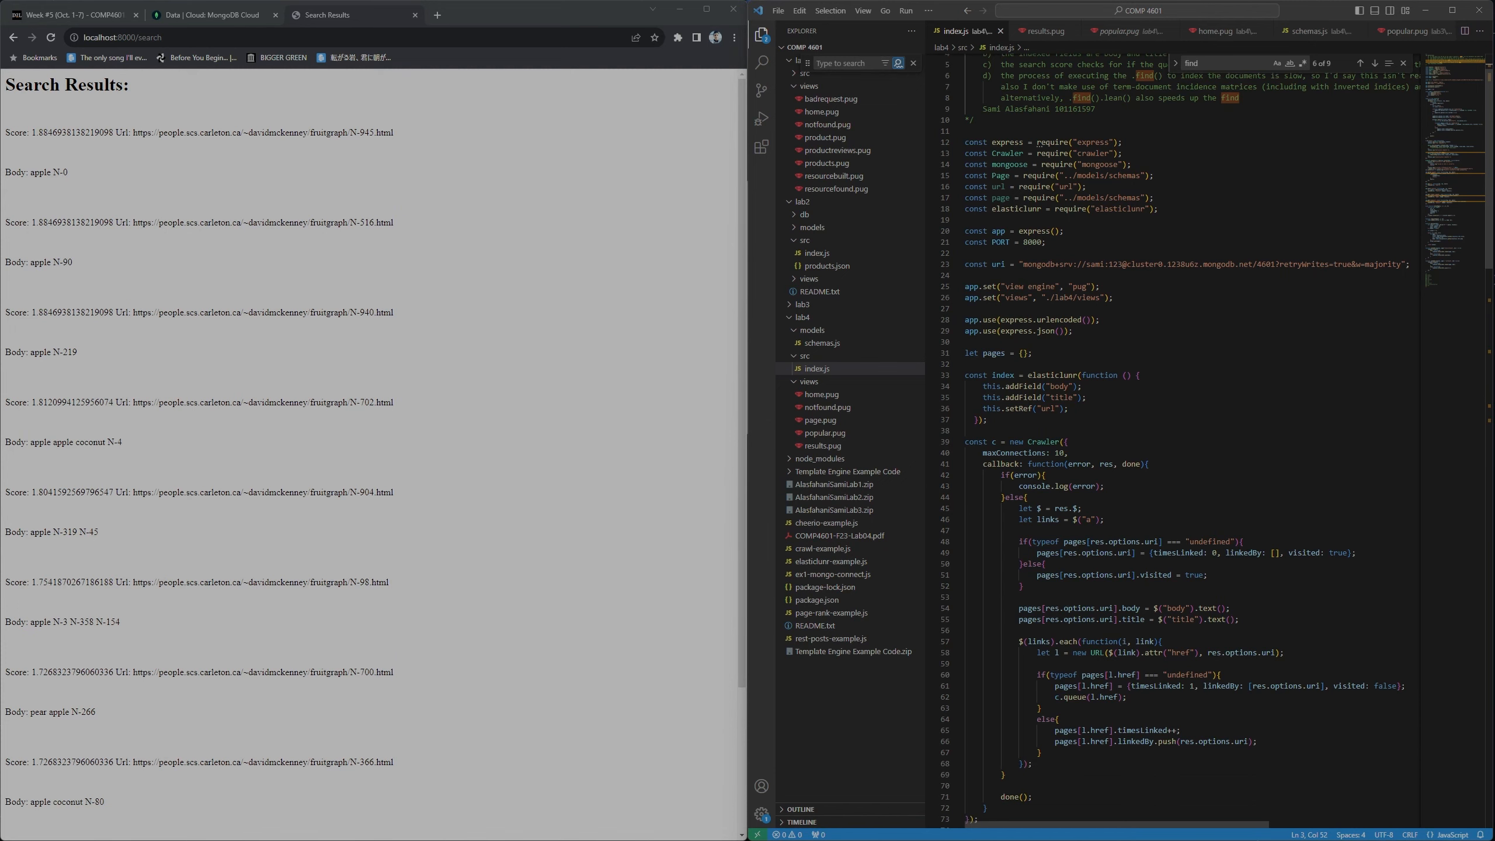
{"action": "scroll", "scroll_direction": "down", "scroll_amount": 3}
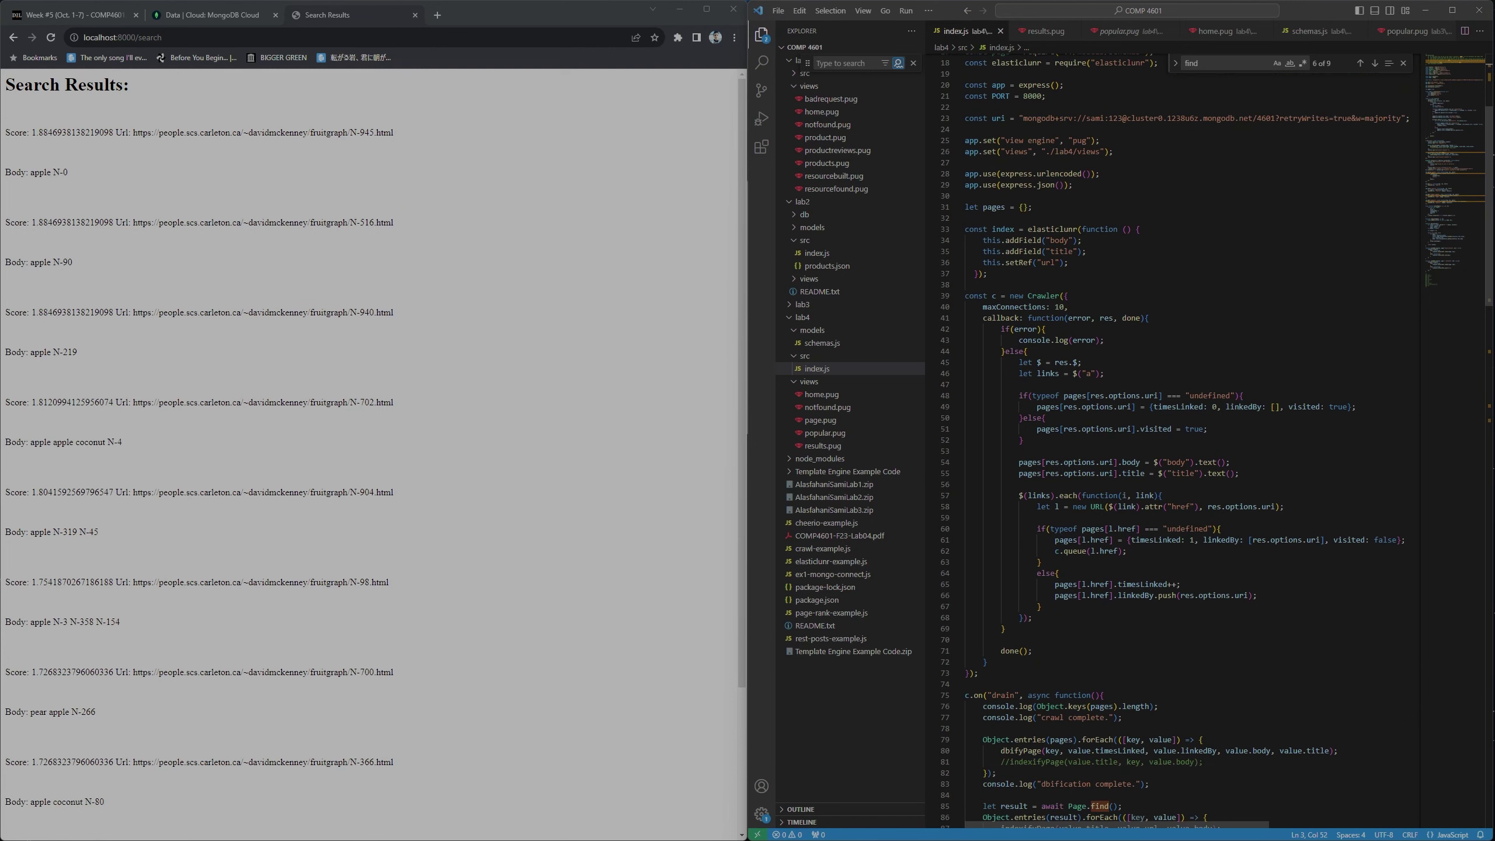
{"action": "scroll", "scroll_direction": "up", "scroll_amount": 3}
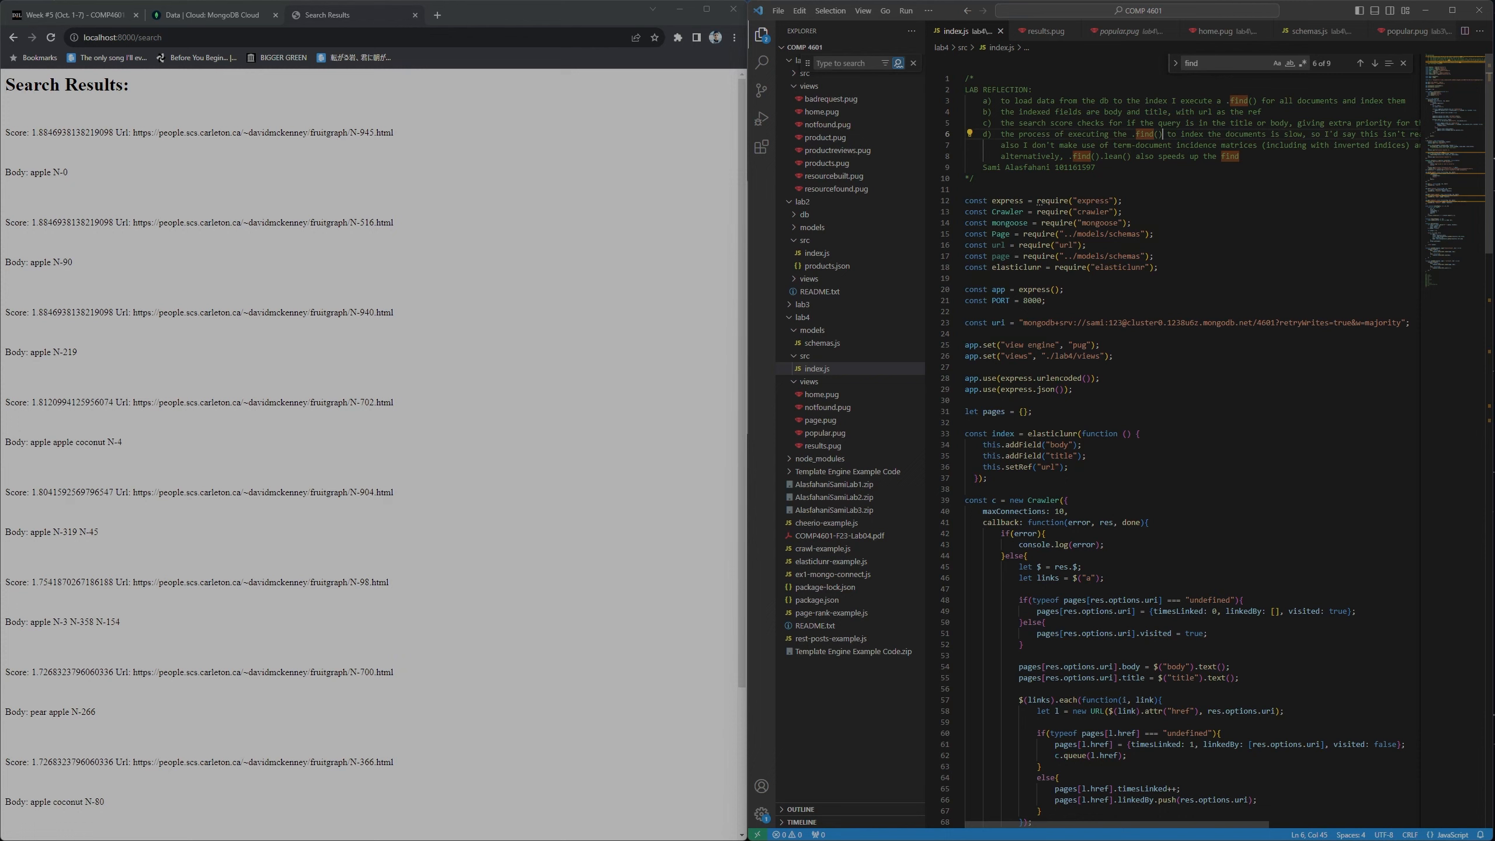
{"action": "scroll", "scroll_direction": "down", "scroll_amount": 3}
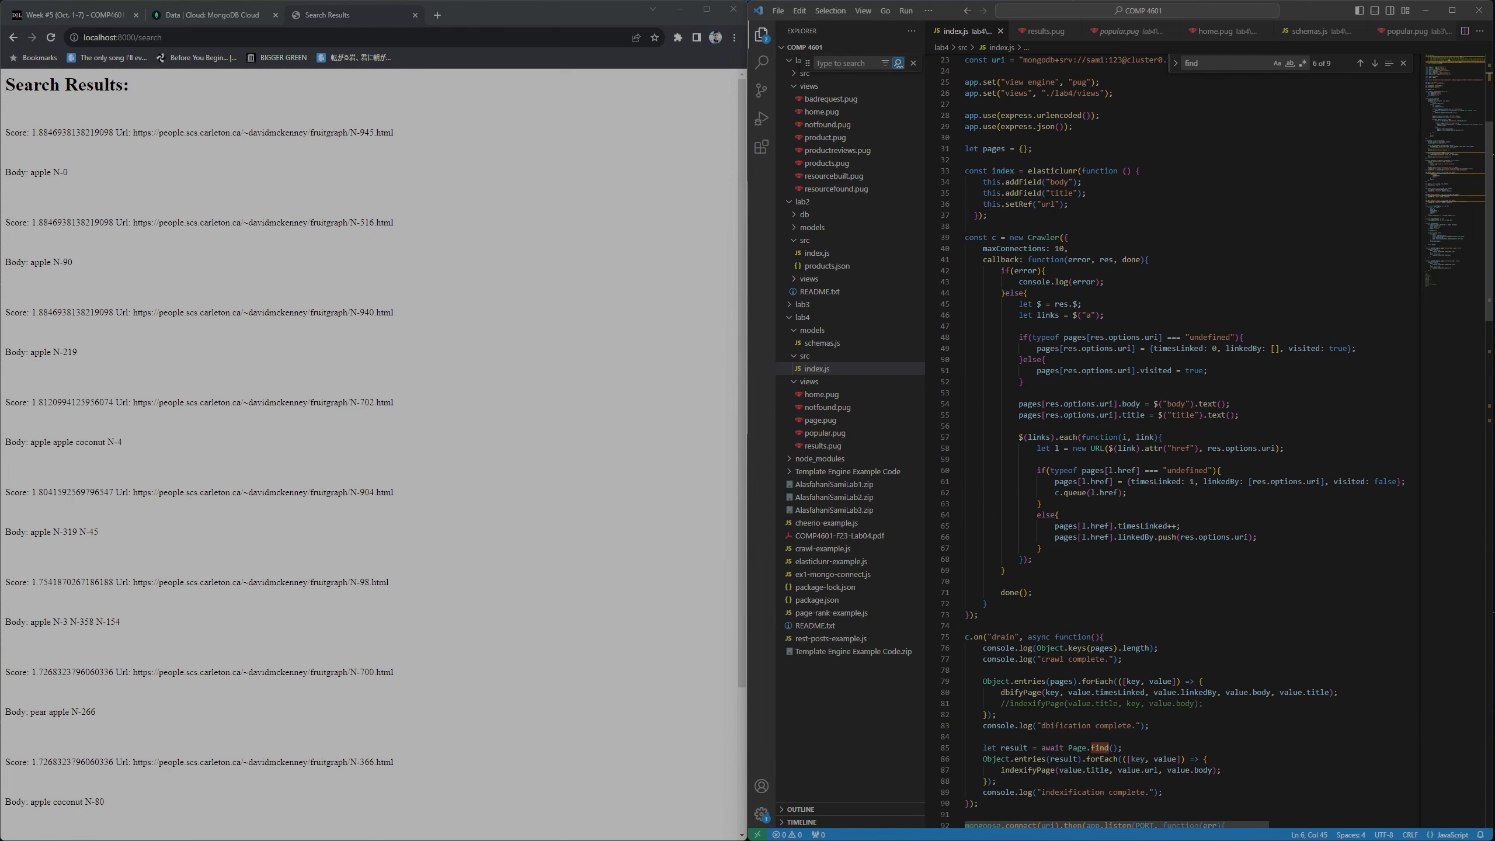
{"action": "scroll", "scroll_direction": "down", "scroll_amount": 3}
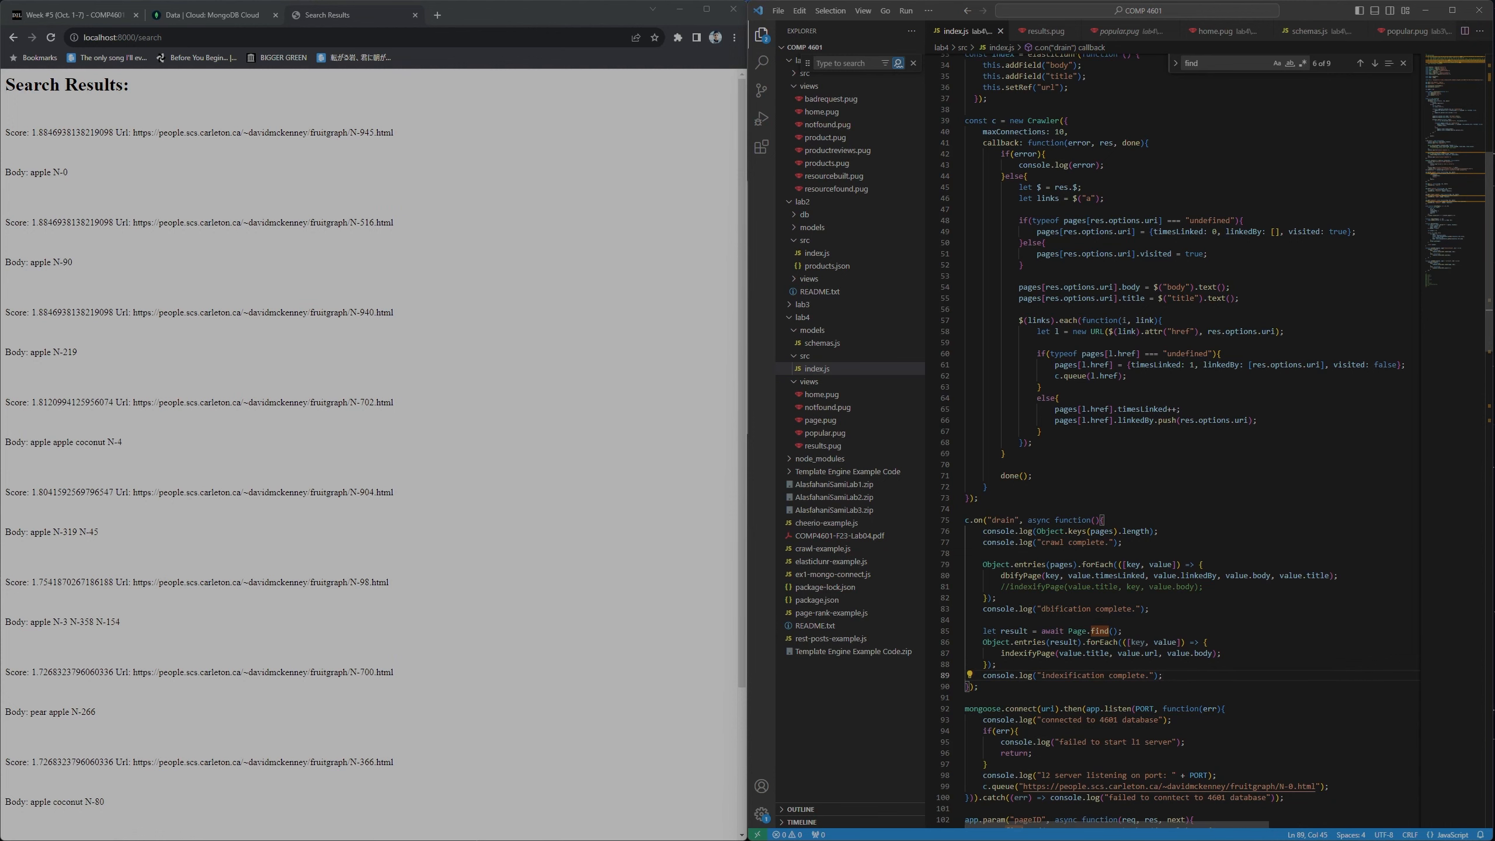
{"action": "scroll", "scroll_direction": "up", "scroll_amount": 3}
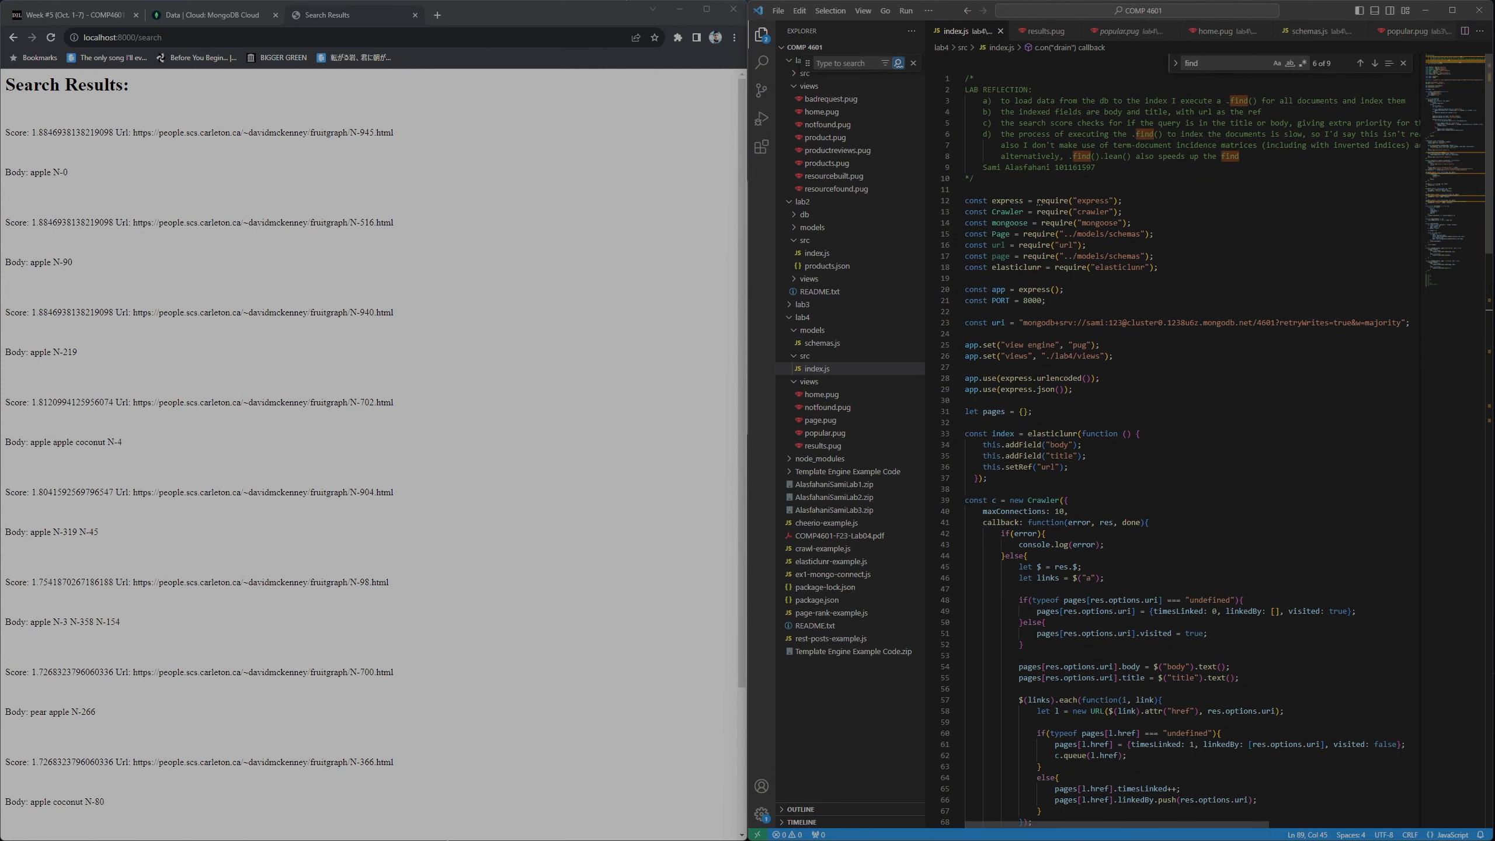